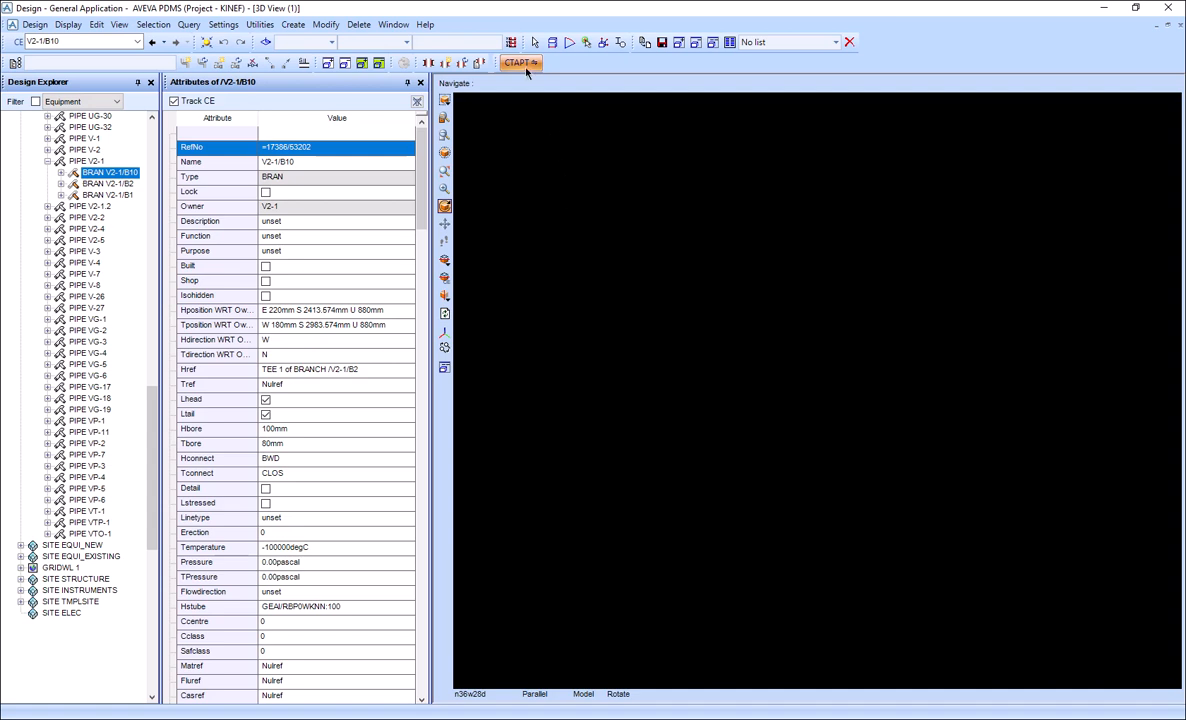
- Open the START export panel and add branch V2-1/B1 to the export list
{"action": "left_click", "coordinate": [519, 63]}
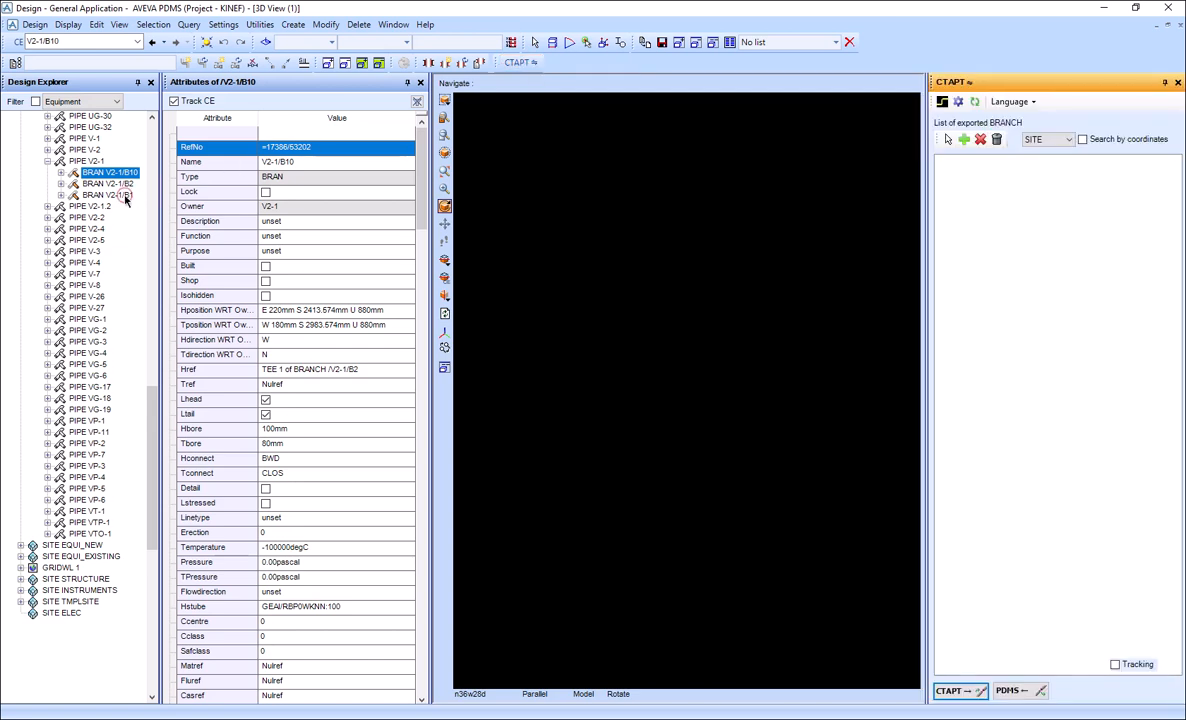
{"action": "left_click", "coordinate": [107, 195]}
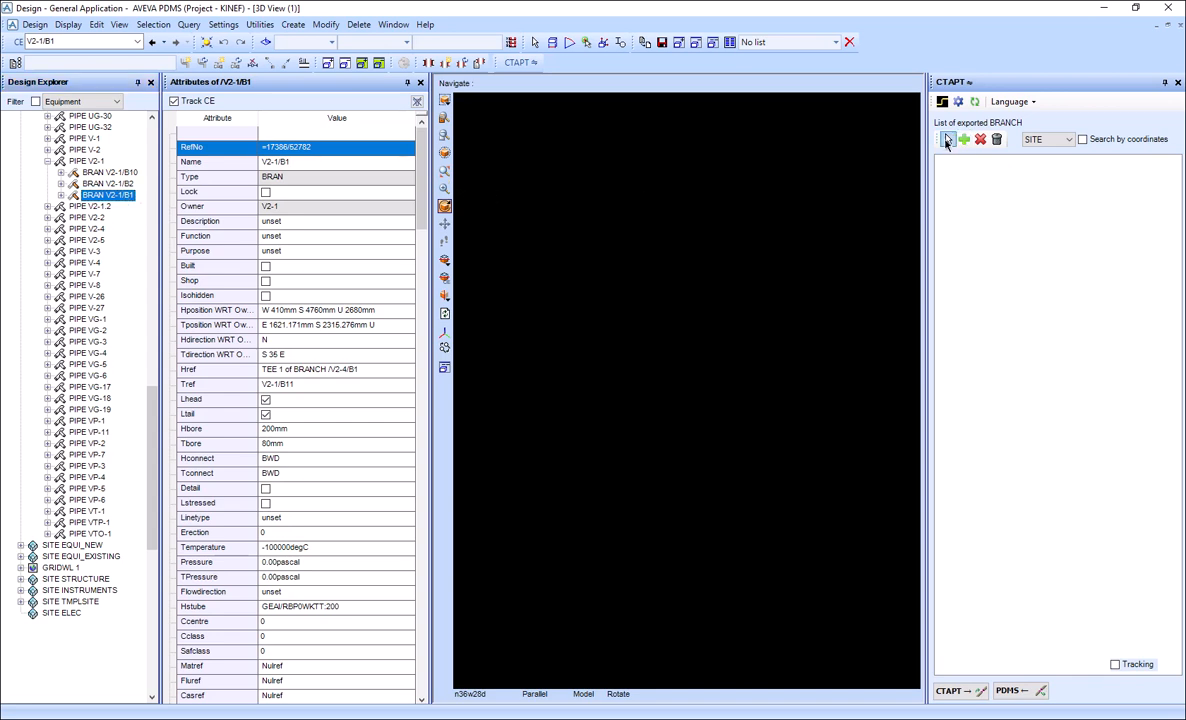
{"action": "mouse_move", "coordinate": [947, 139]}
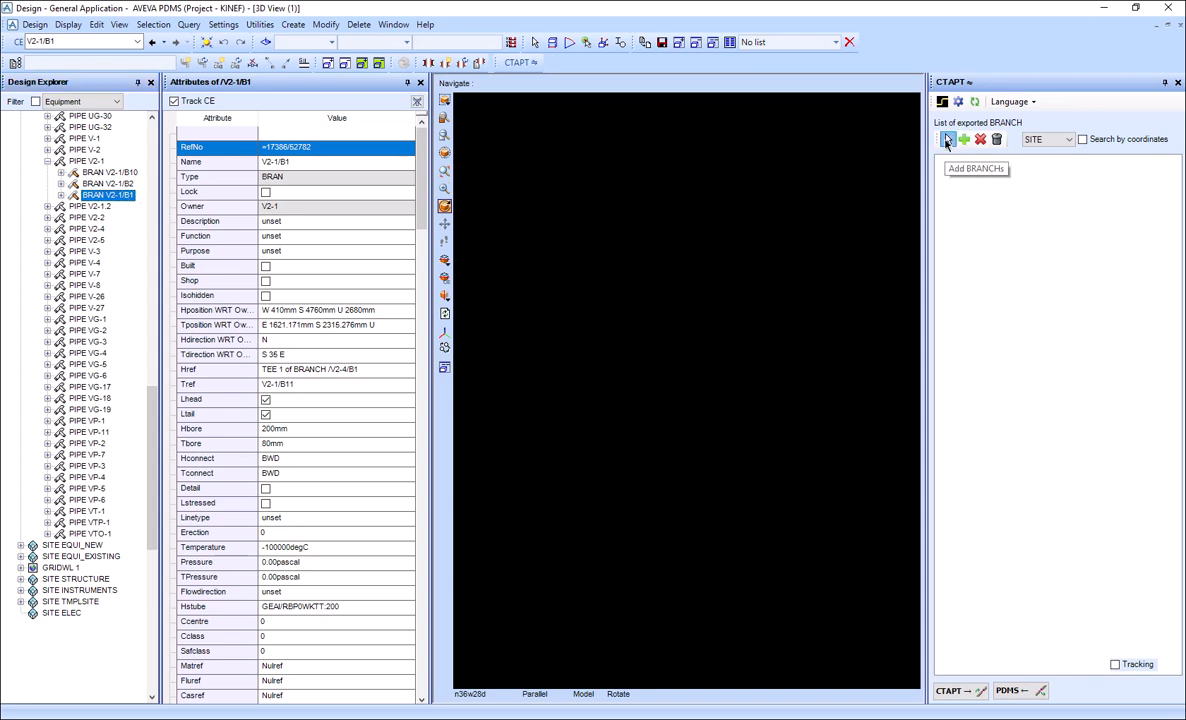
{"action": "left_click", "coordinate": [946, 139]}
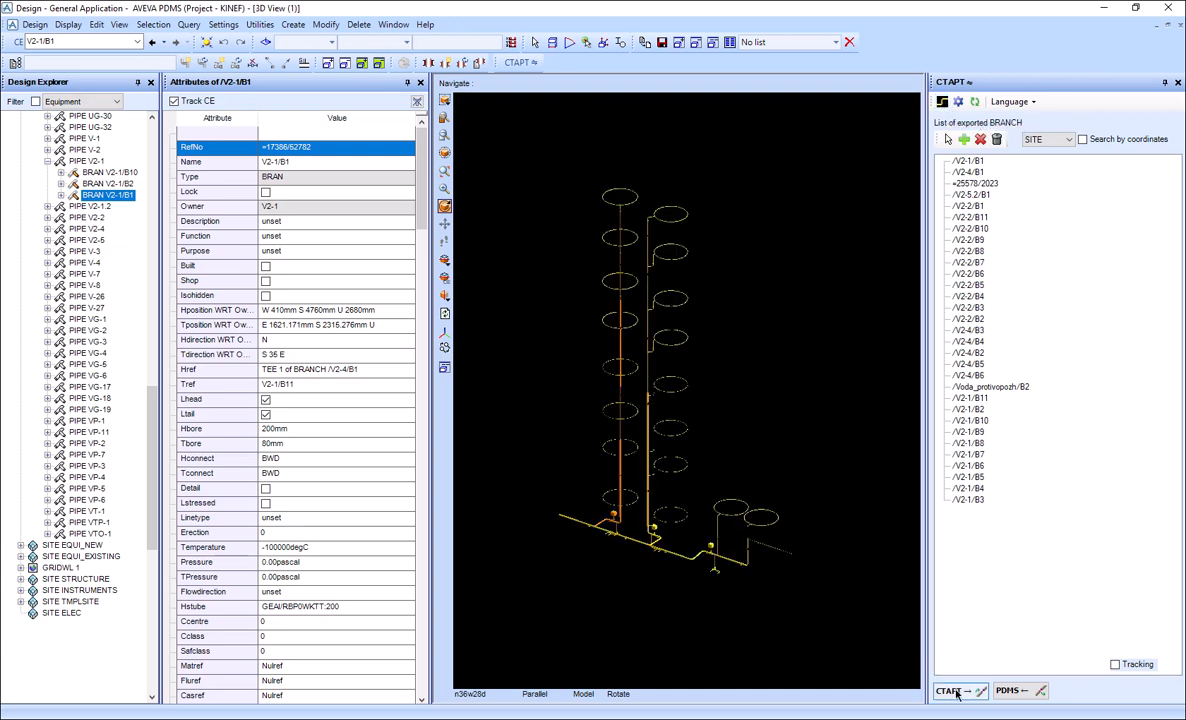
- Export the listed branches to START-PROF and inspect the resulting numbered pipe model
{"action": "left_click", "coordinate": [951, 690]}
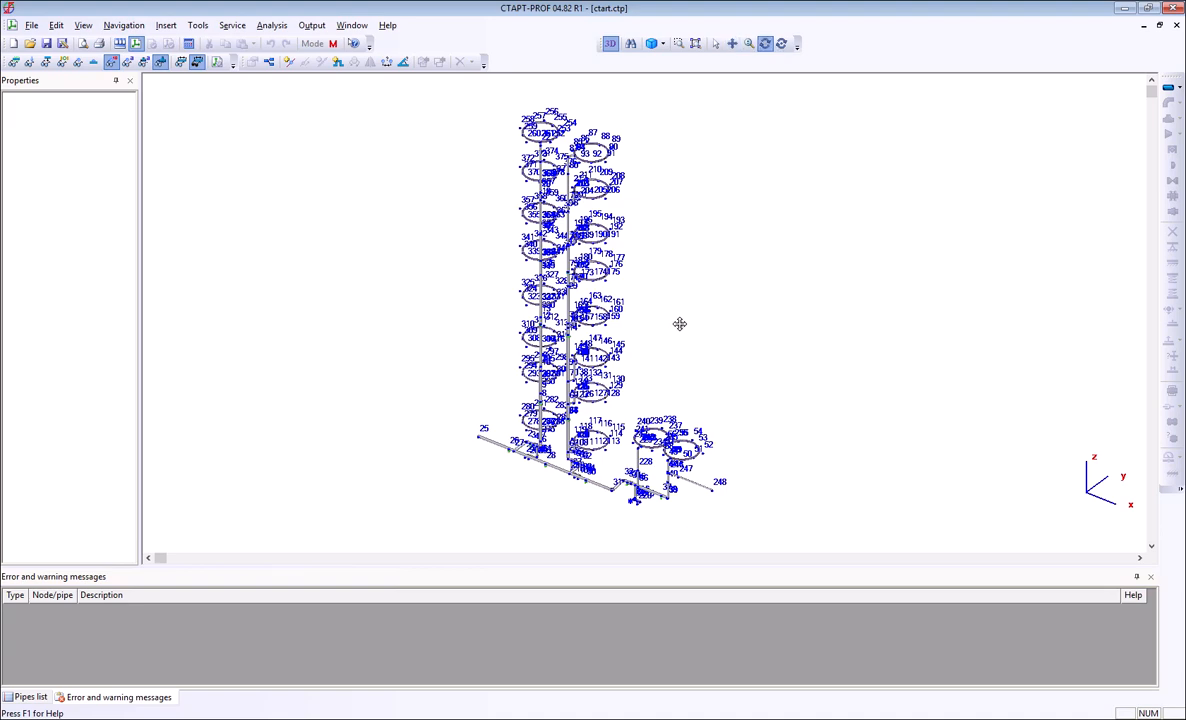
{"action": "left_click_drag", "start_coordinate": [680, 323], "coordinate": [867, 331]}
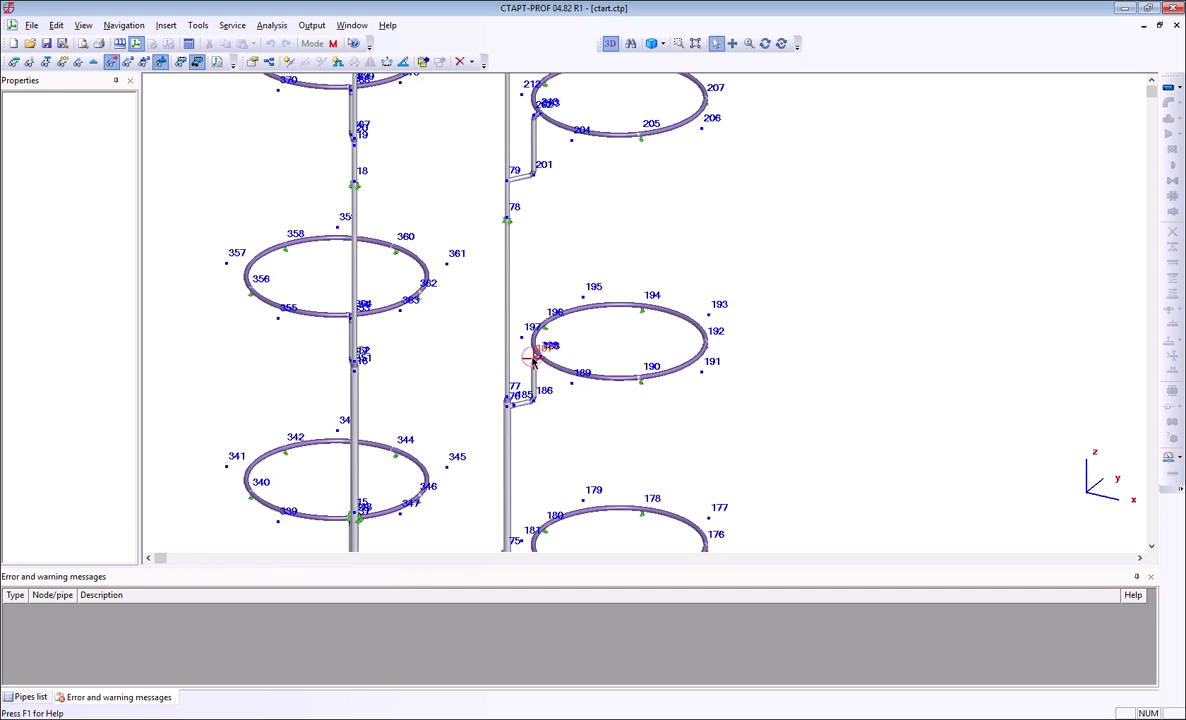
{"action": "double_click", "coordinate": [530, 360]}
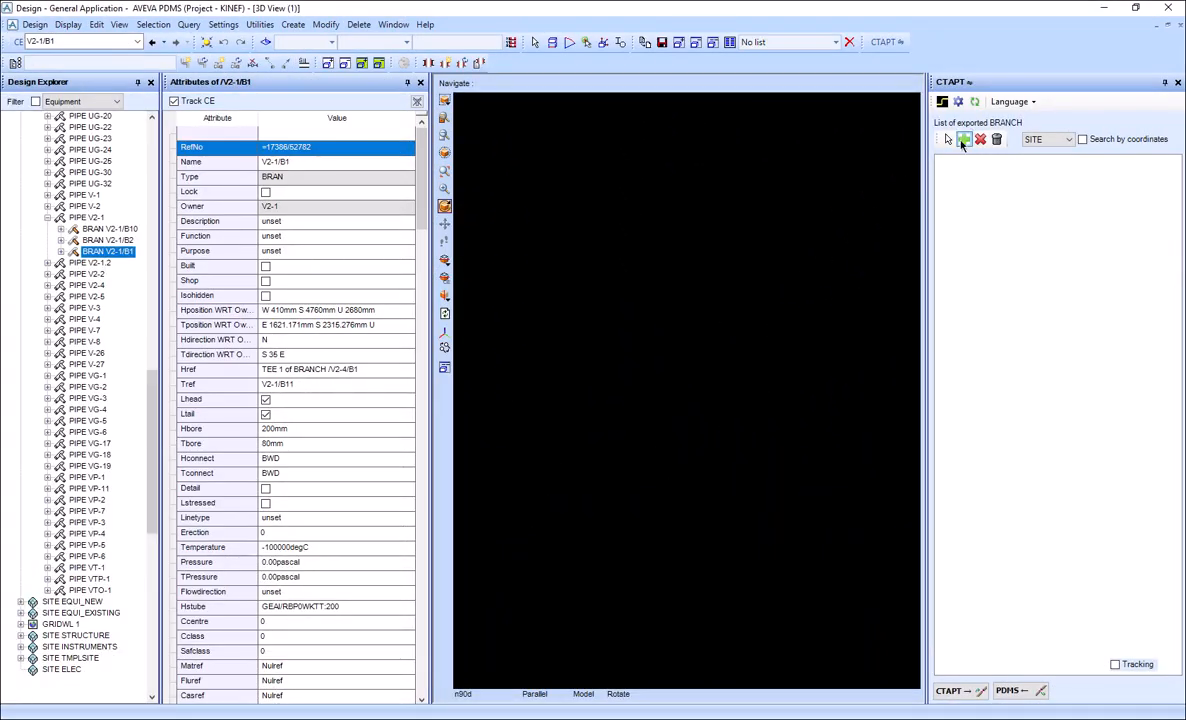
- Add only branch V2-1/B1 to the START export list
{"action": "left_click", "coordinate": [962, 139]}
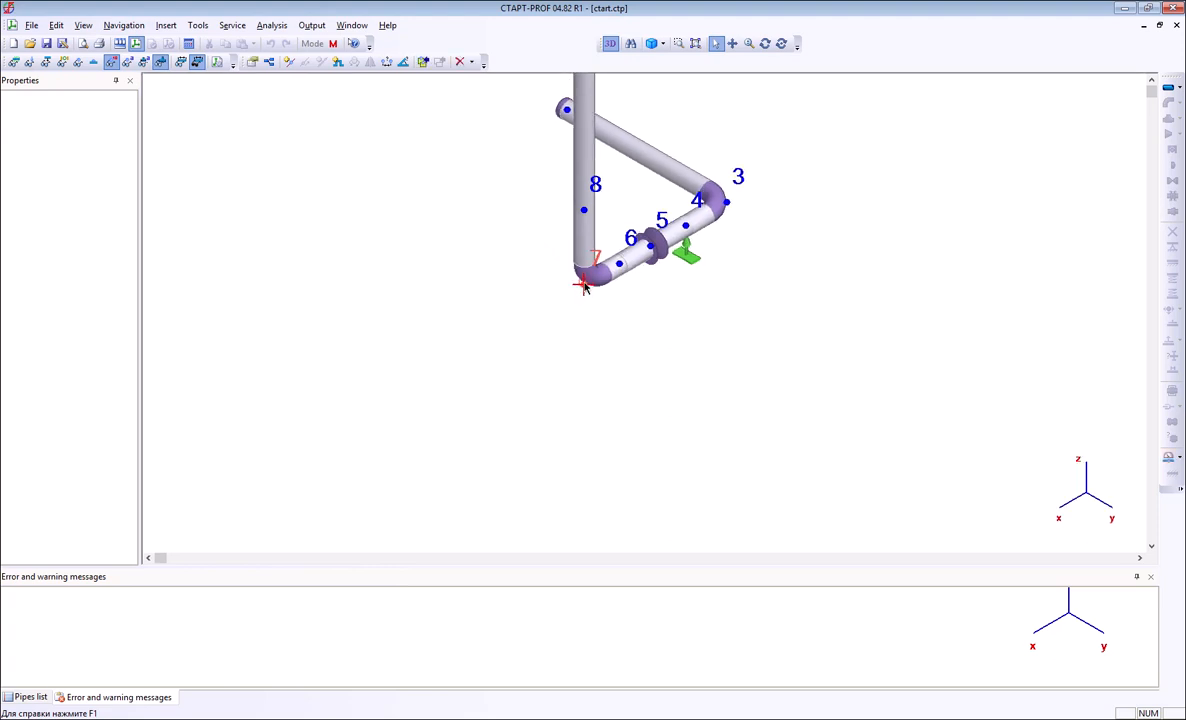
- Give elbow node 7 material 09г2с, 9 mm wall, 1.3 mill tolerance, 1.4 corrosion allowance
{"action": "left_click", "coordinate": [702, 303]}
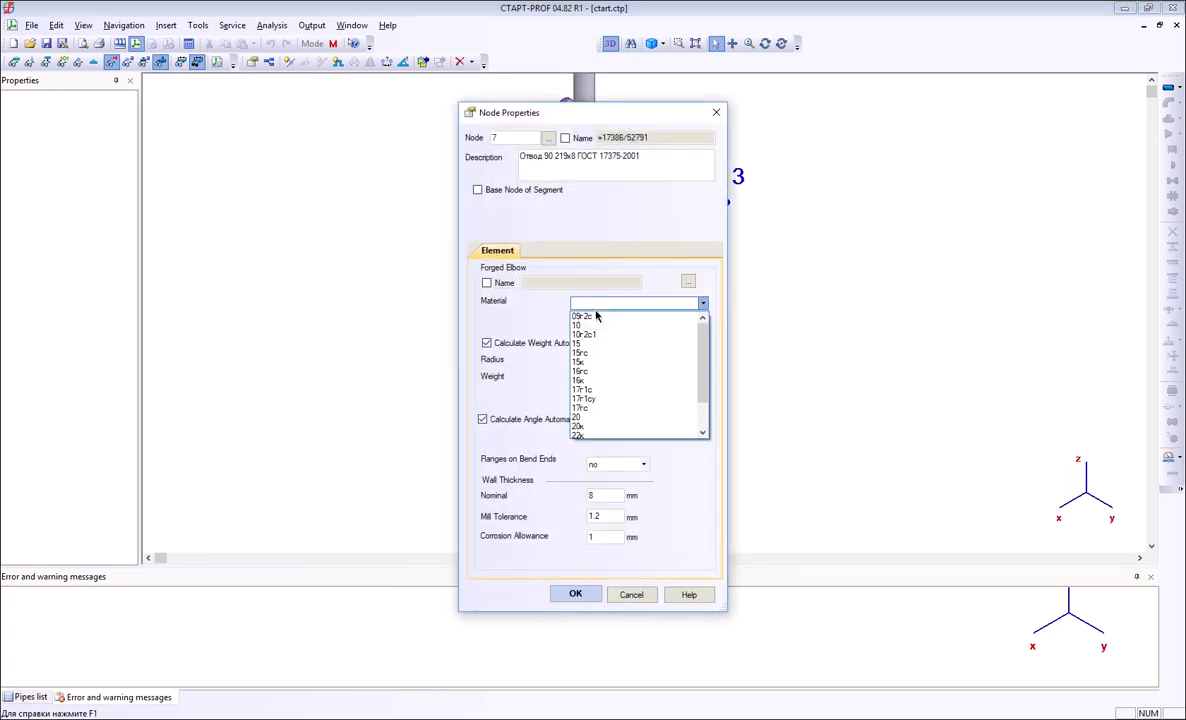
{"action": "left_click", "coordinate": [583, 315]}
{"action": "type", "text": "9"}
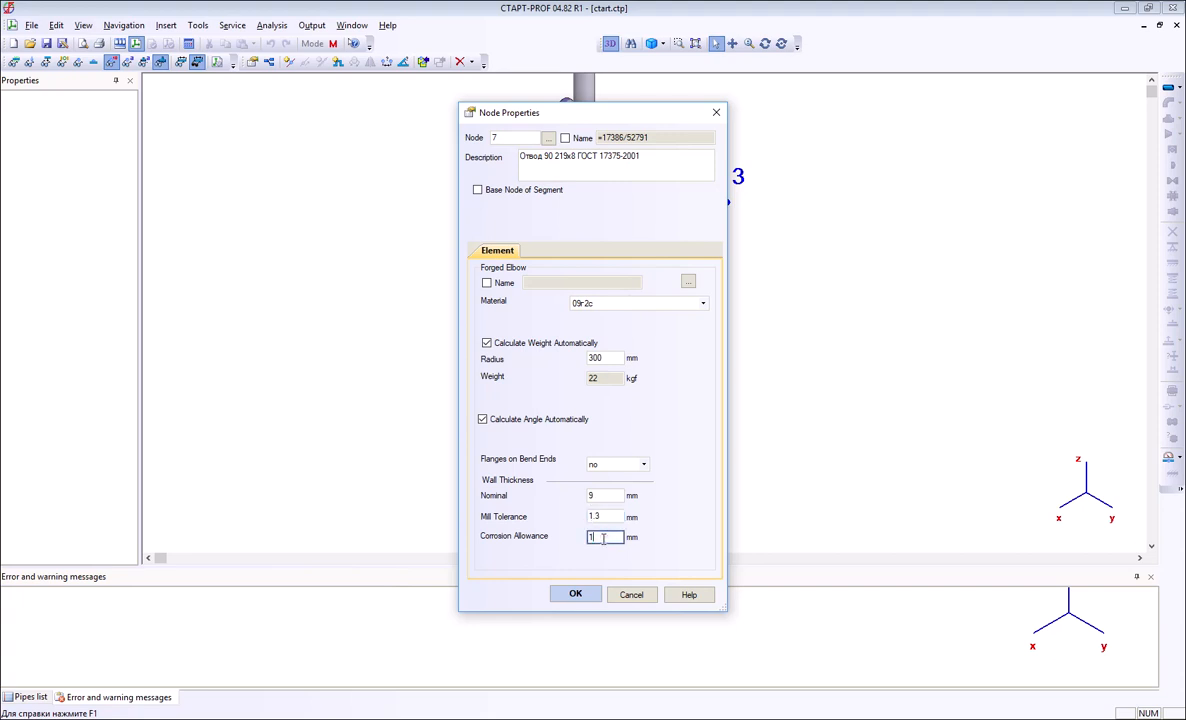
{"action": "type", "text": ".4"}
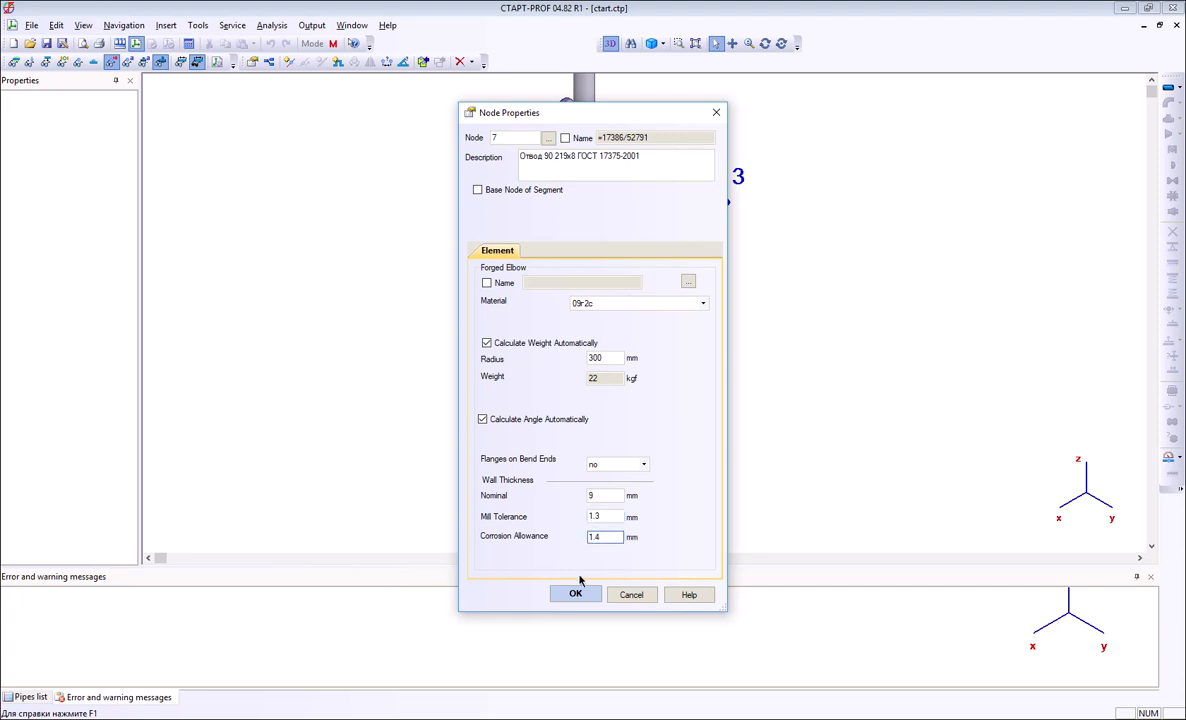
{"action": "left_click", "coordinate": [575, 594]}
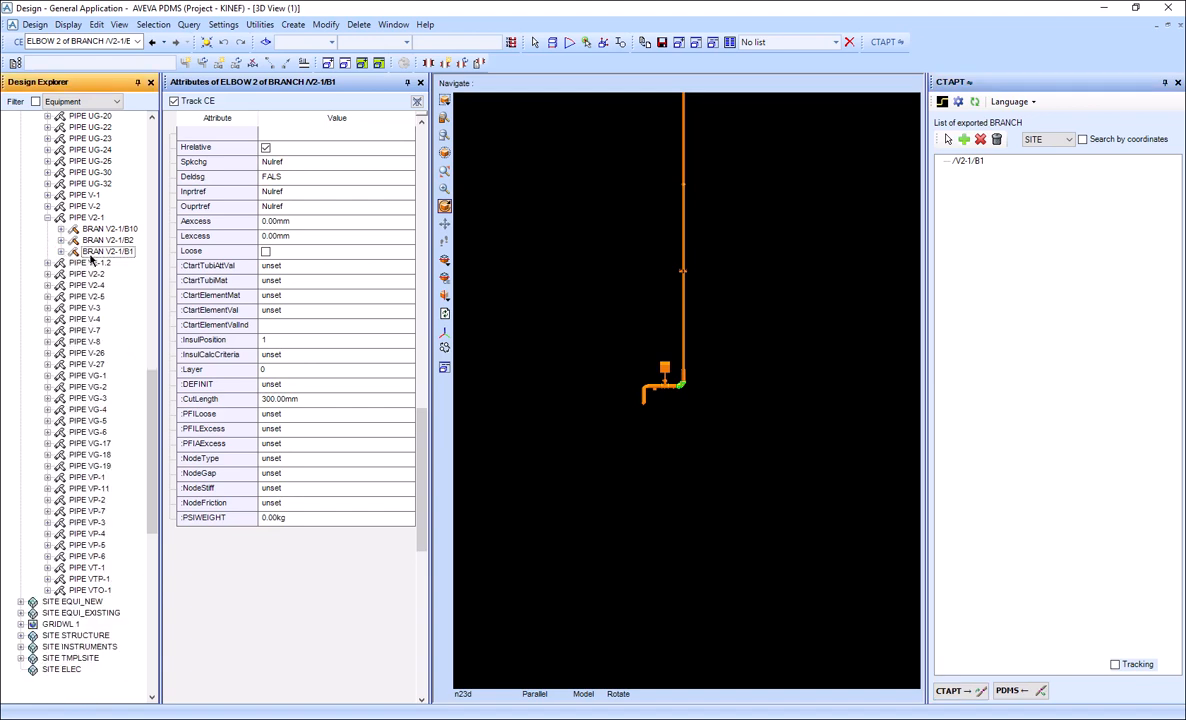
- Import the START-PROF elbow changes into branch V2-1/B1, check the elbow, and re-export it
{"action": "left_click", "coordinate": [107, 251]}
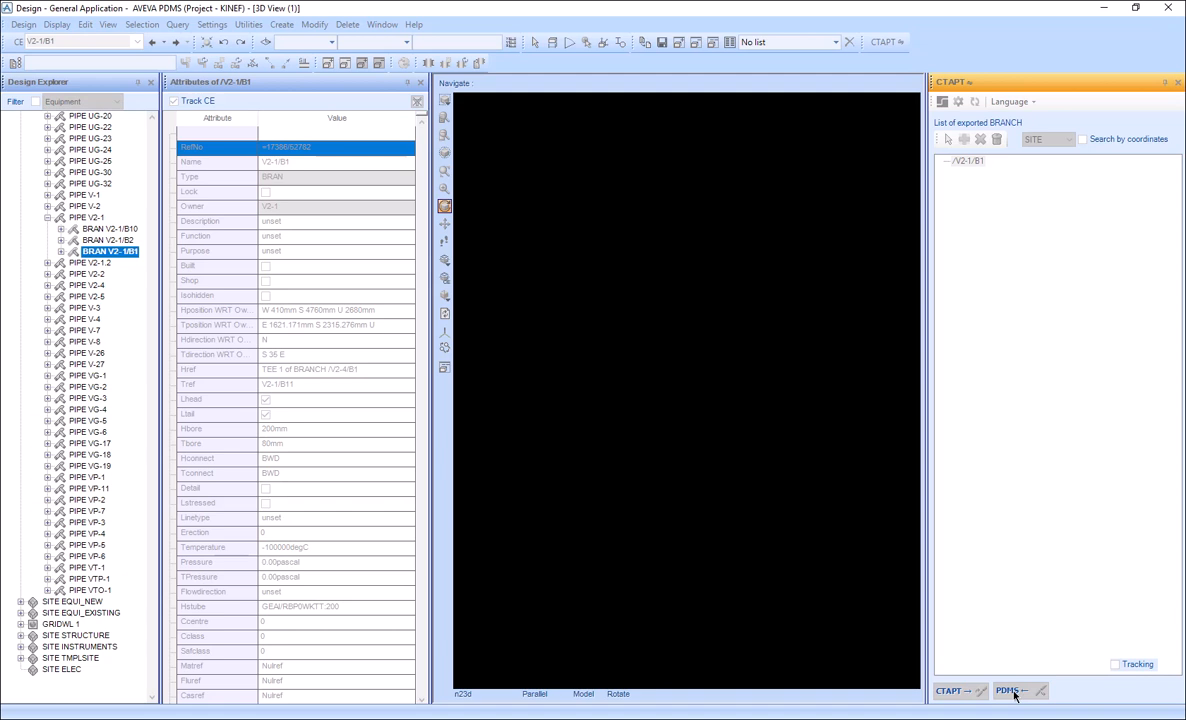
{"action": "left_click", "coordinate": [1012, 690]}
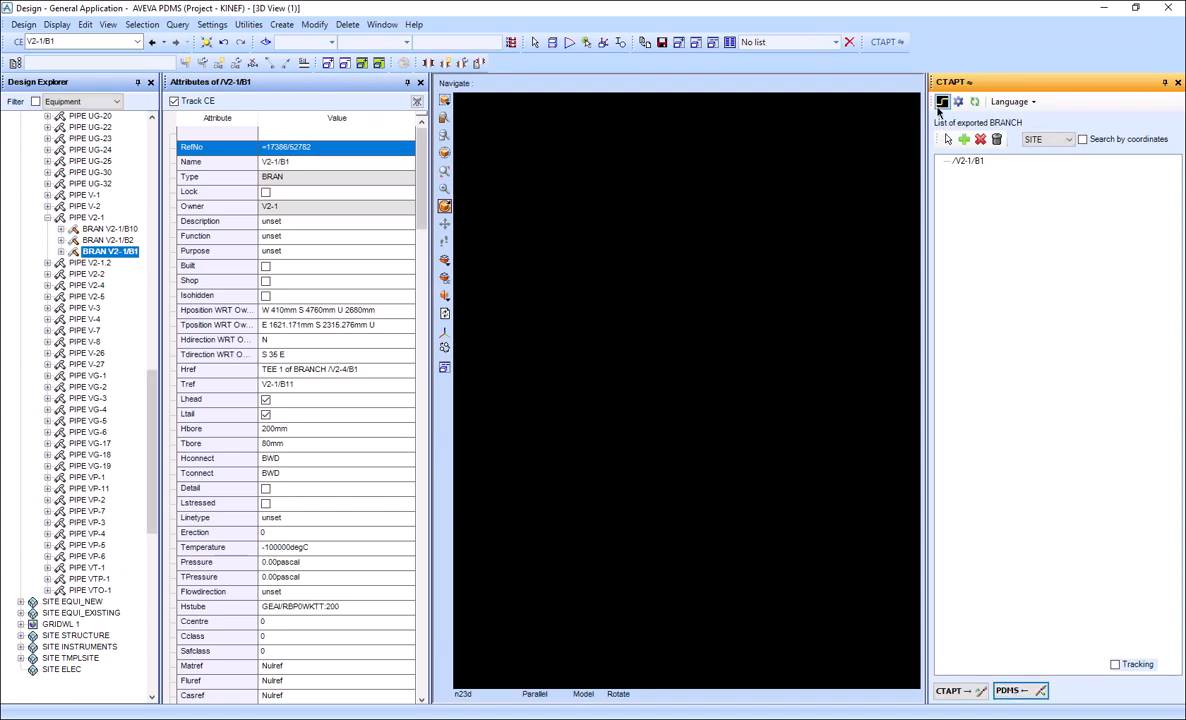
{"action": "mouse_move", "coordinate": [942, 102]}
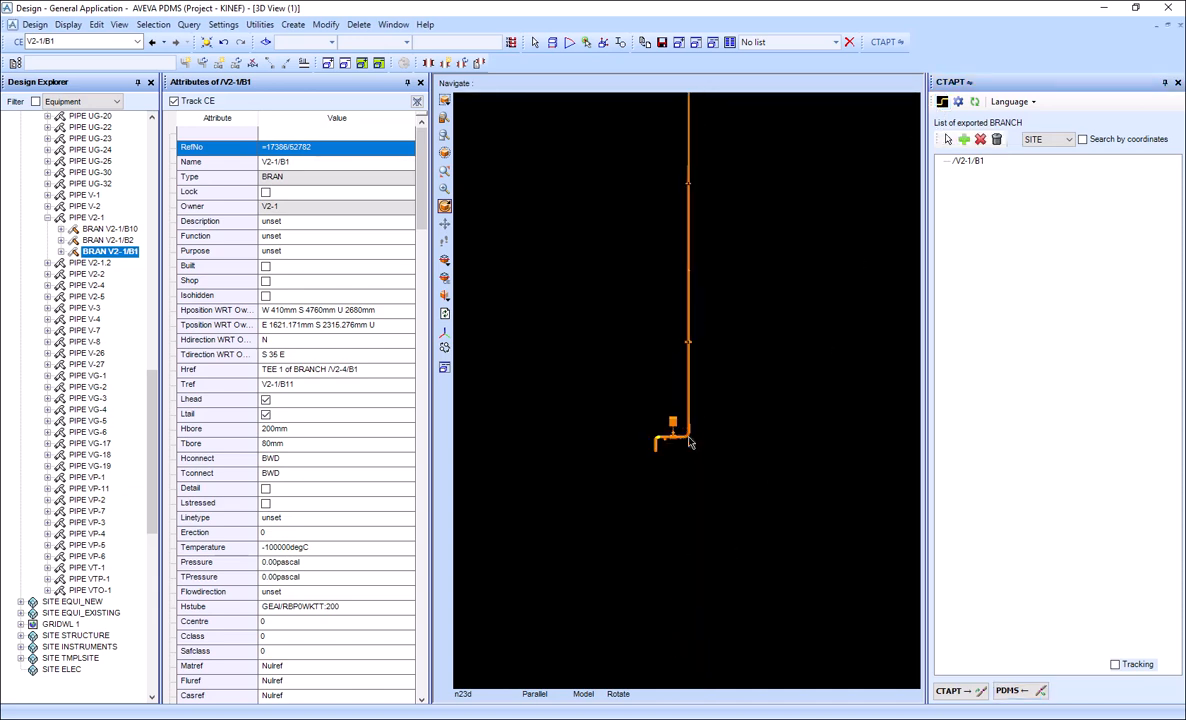
{"action": "left_click", "coordinate": [110, 353]}
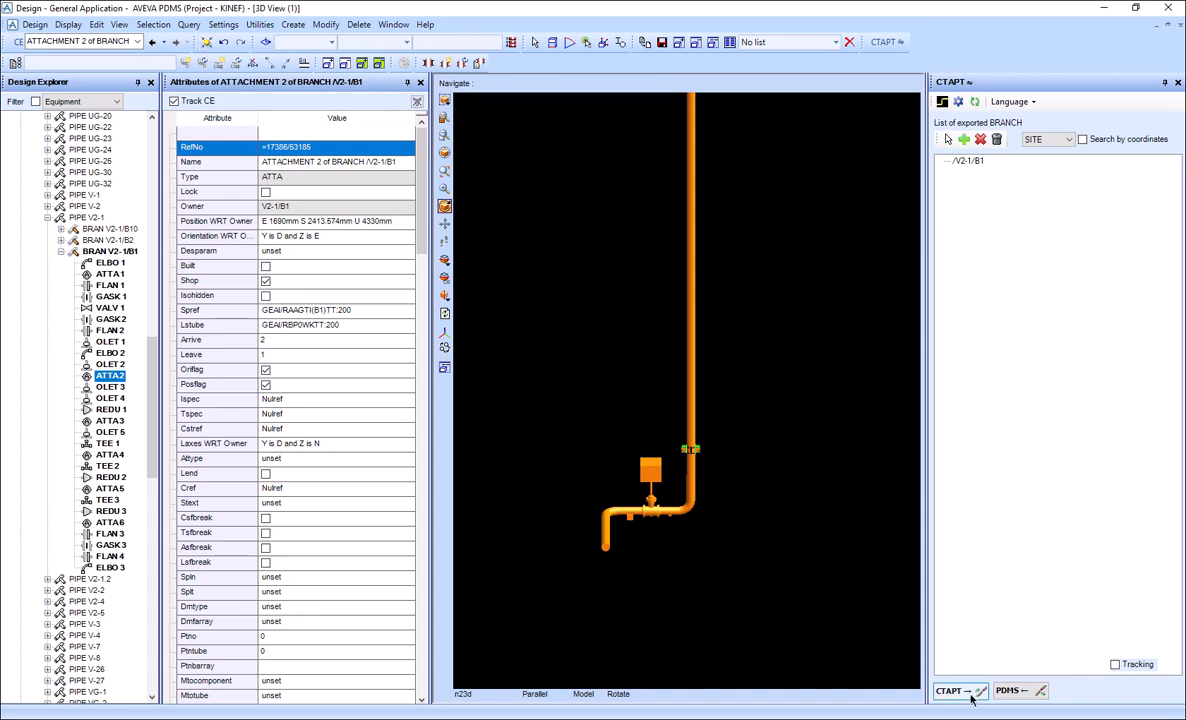
{"action": "left_click", "coordinate": [953, 690]}
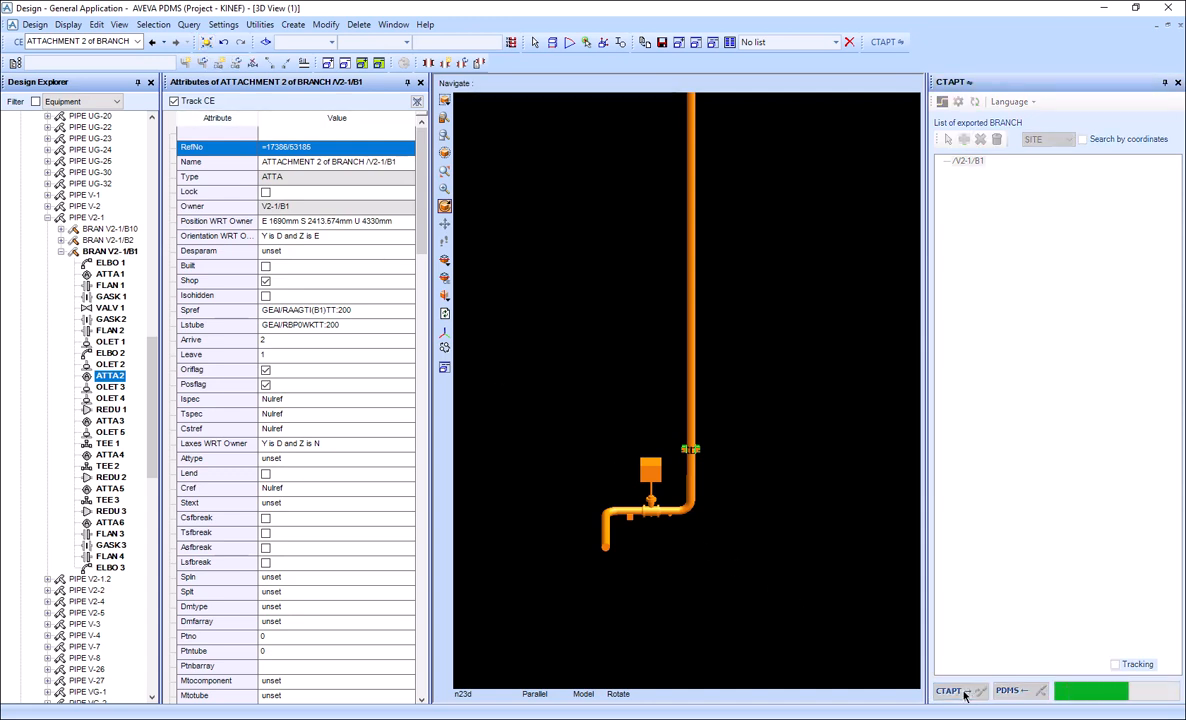
{"action": "left_click", "coordinate": [947, 690]}
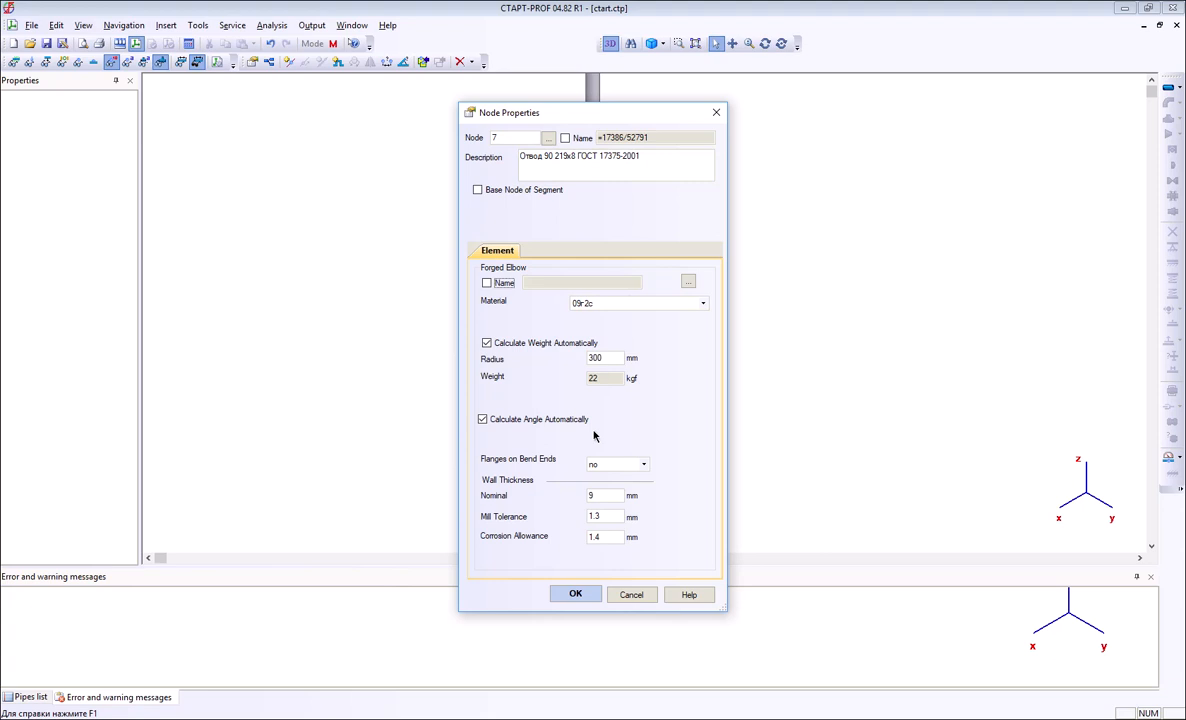
{"action": "mouse_move", "coordinate": [565, 580]}
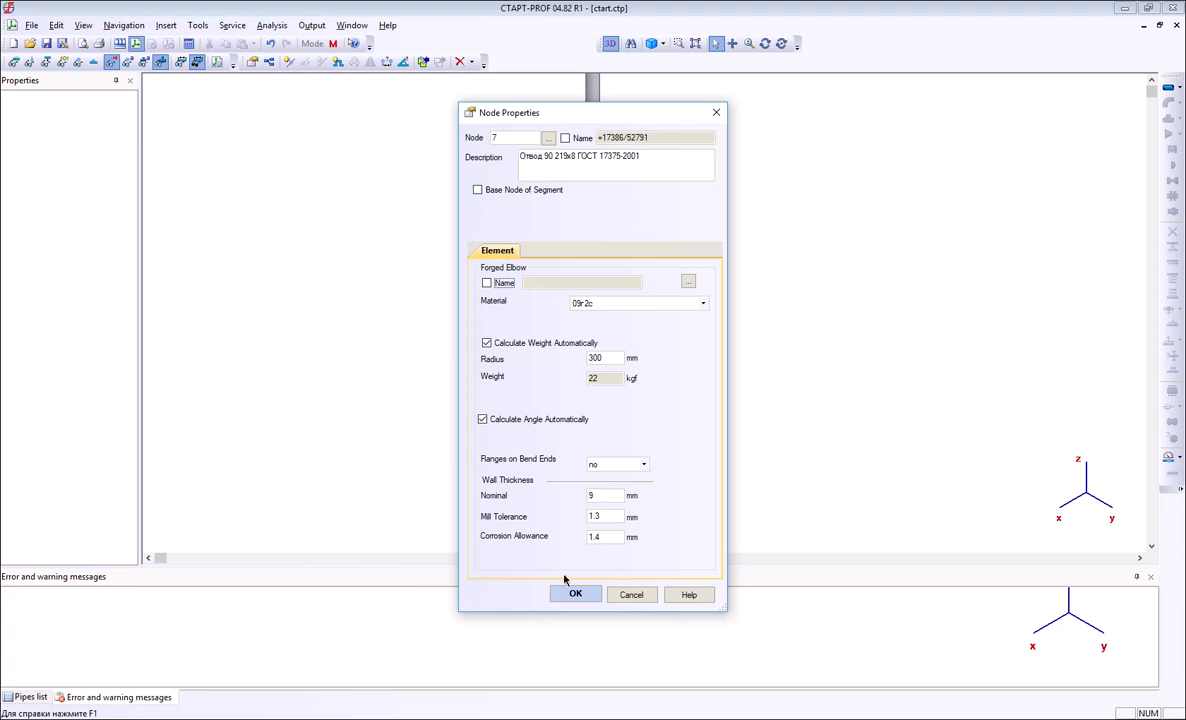
- Move the support to a new node 9, 1 m from node 10
{"action": "left_click", "coordinate": [575, 594]}
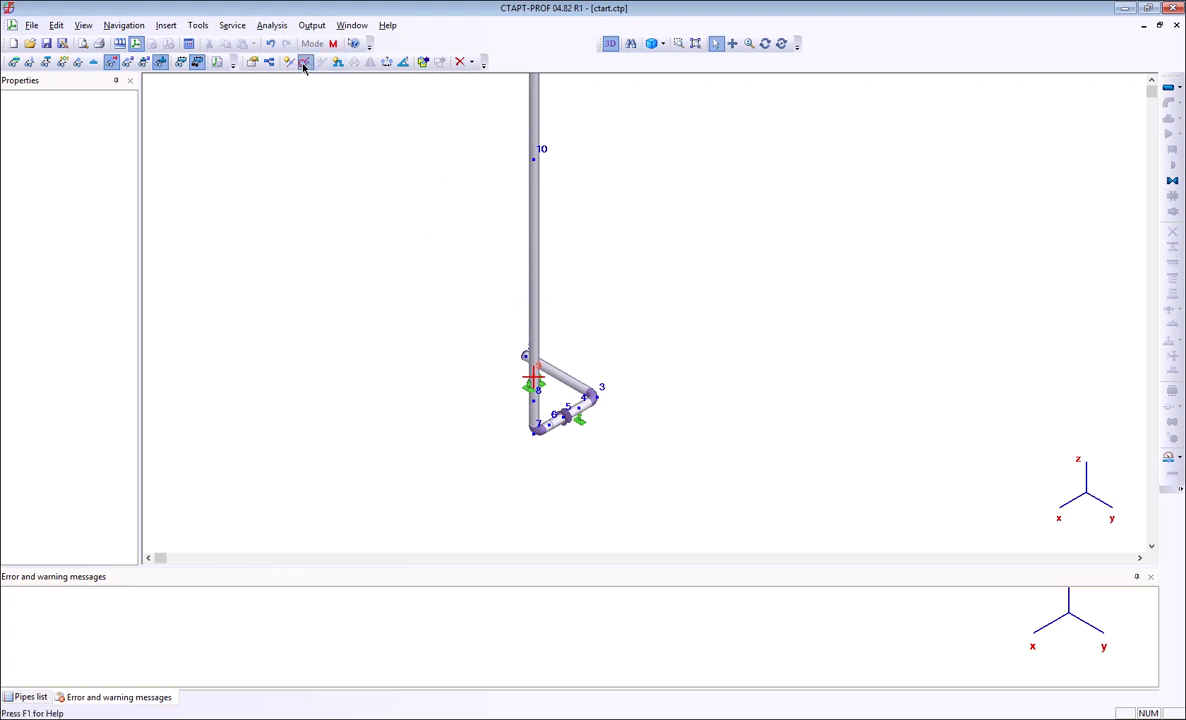
{"action": "left_click", "coordinate": [304, 62]}
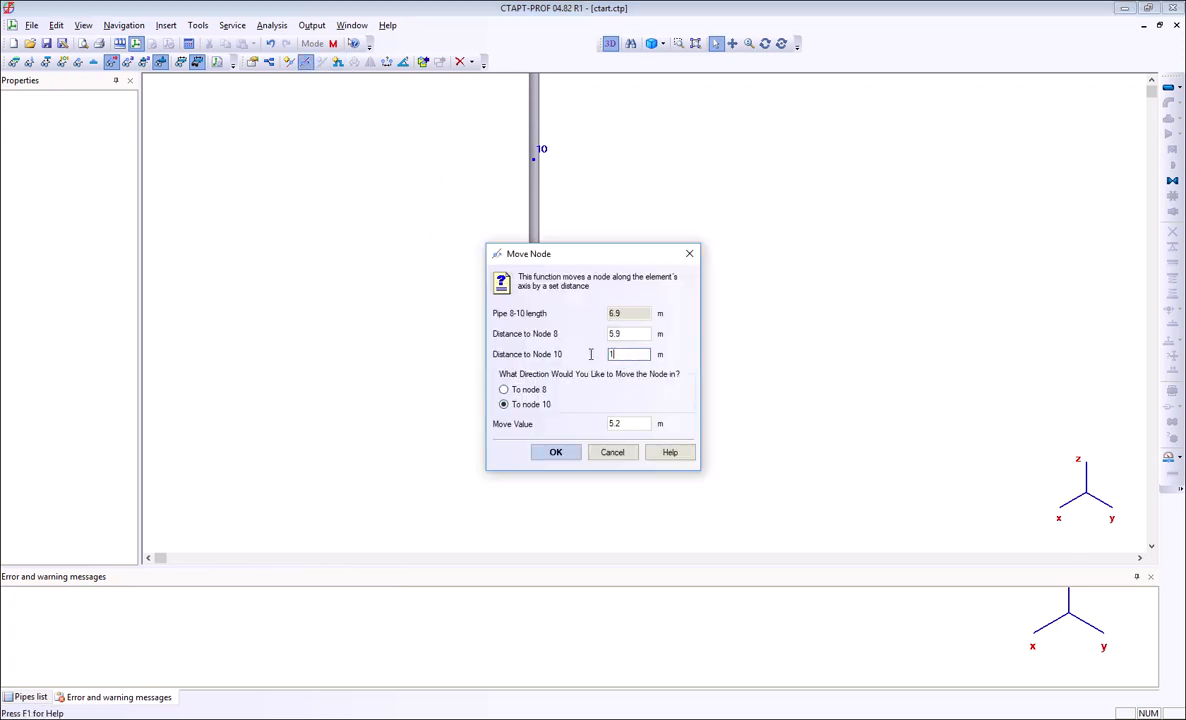
{"action": "left_click", "coordinate": [555, 452]}
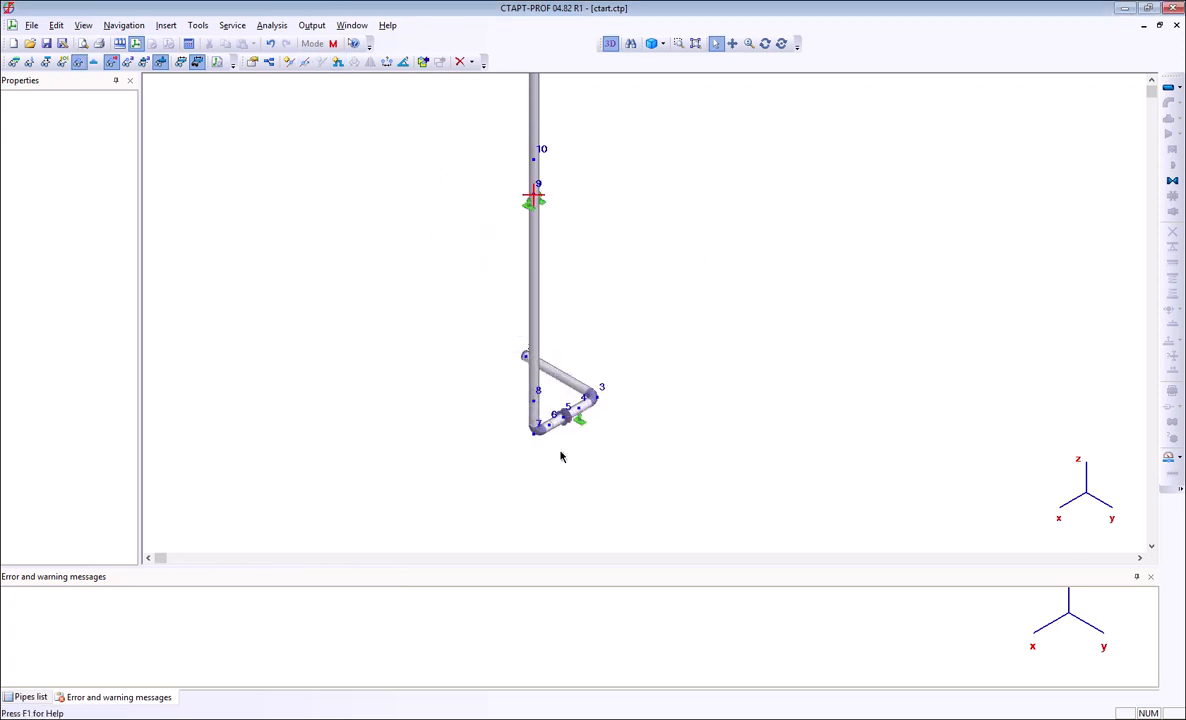
{"action": "mouse_move", "coordinate": [575, 209]}
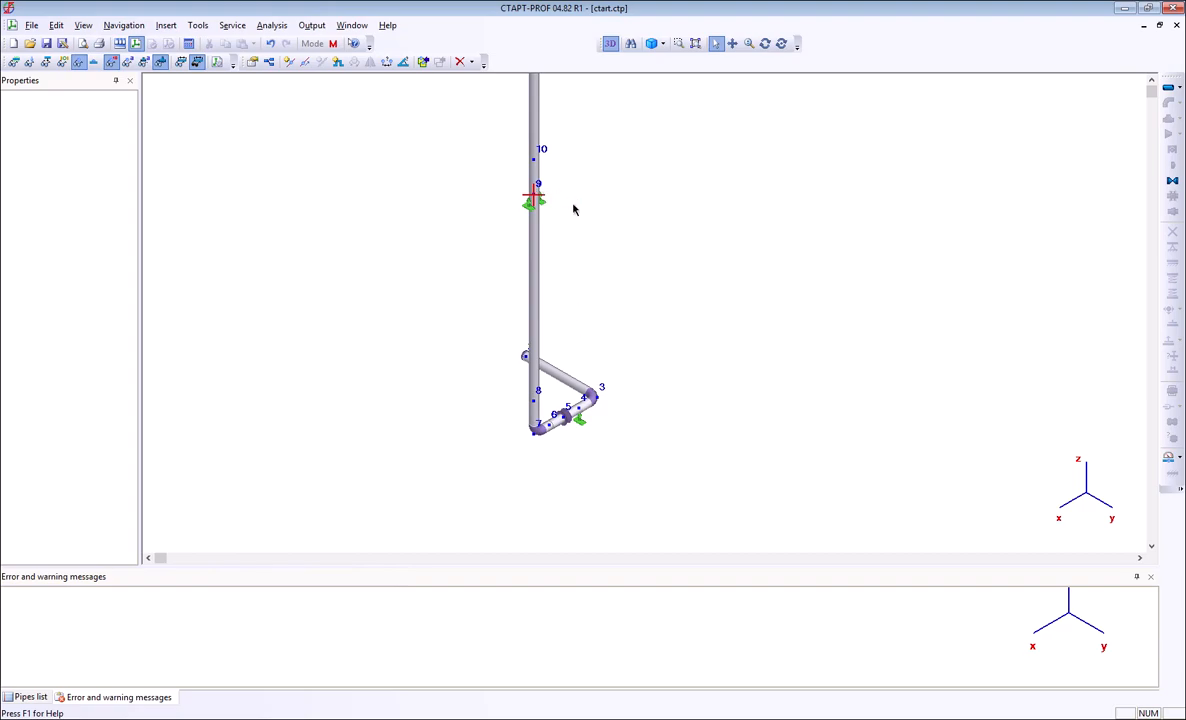